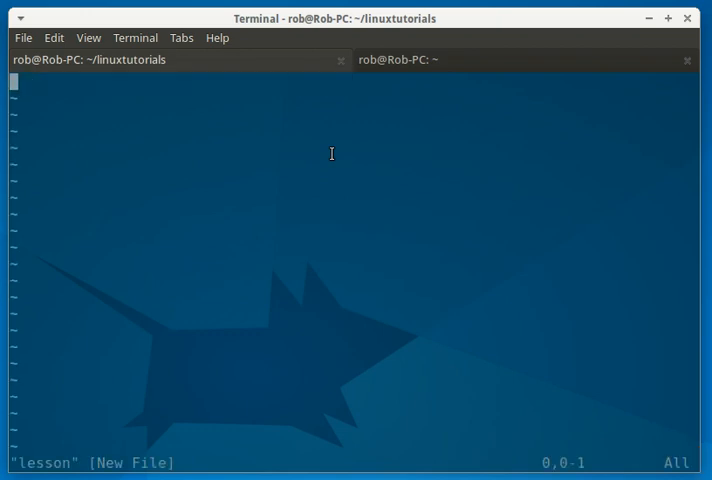
Step: Write the heading 'How to tar a directory ..' into the lesson file in vim
key(i)
text(How to tar a direct)
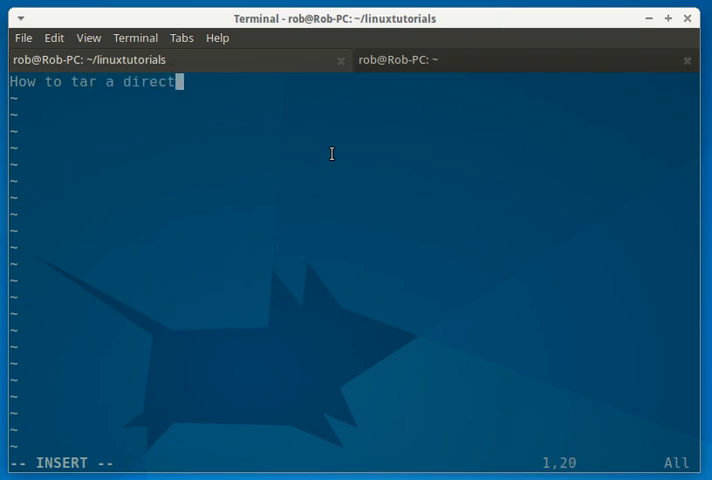
text(ory ..)
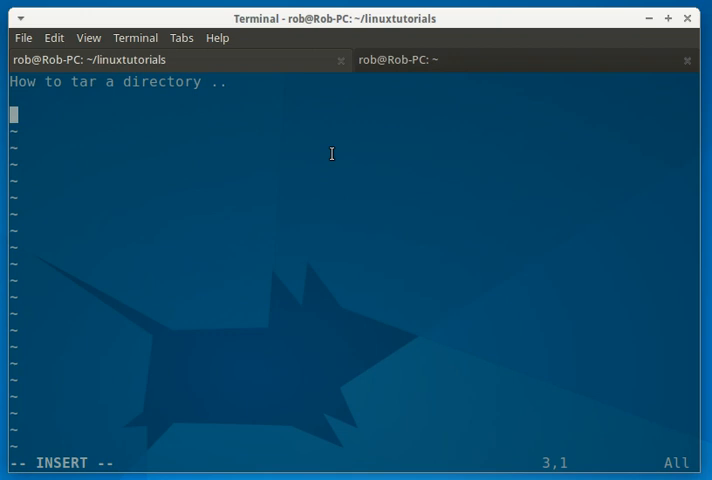
key(Escape)
text(ls)
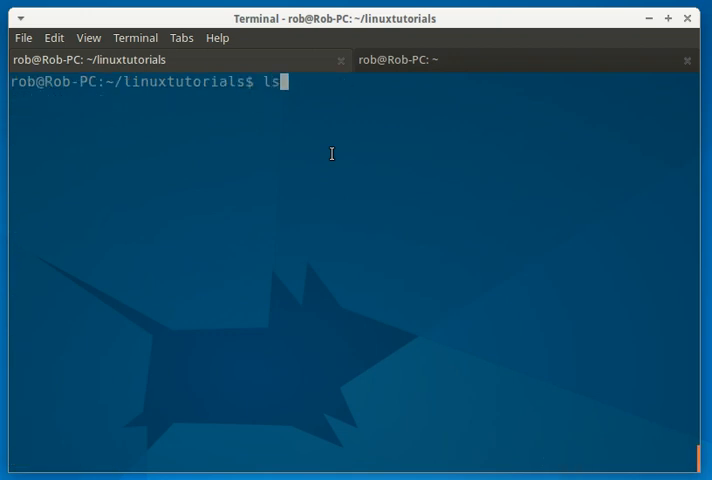
Step: Enter the test directory and list its empty .log and .txt files in detail
text(cd test)
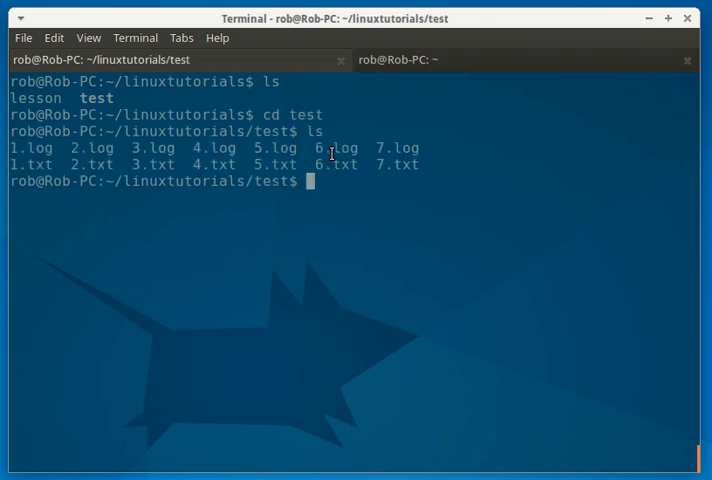
text(ls -l)
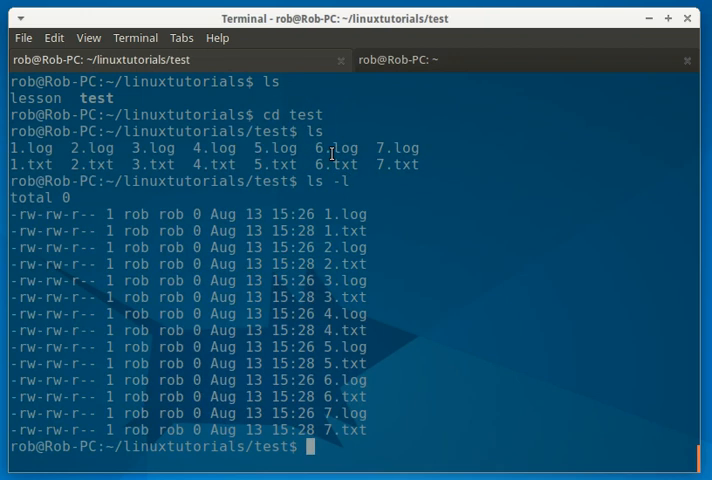
drag(320, 214, 360, 405)
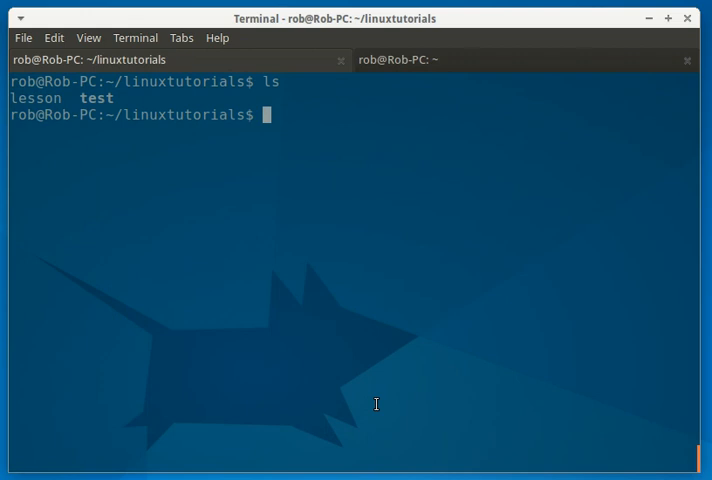
Step: Archive the test directory with 'tar cvf test.tar ./test/', then list the folder
text(tar)
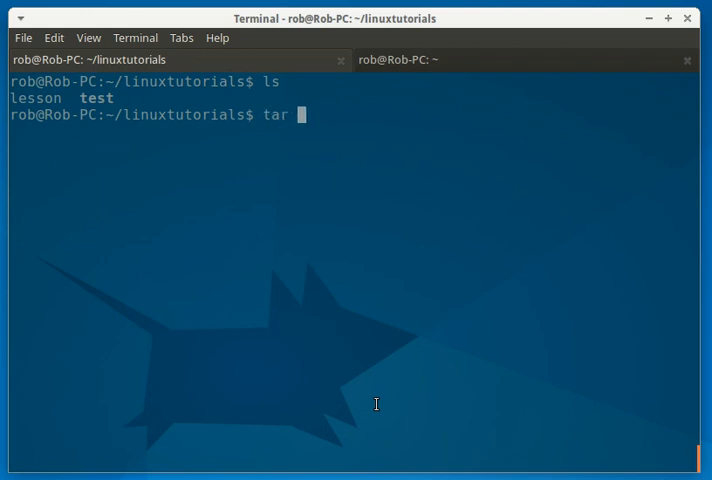
text(c)
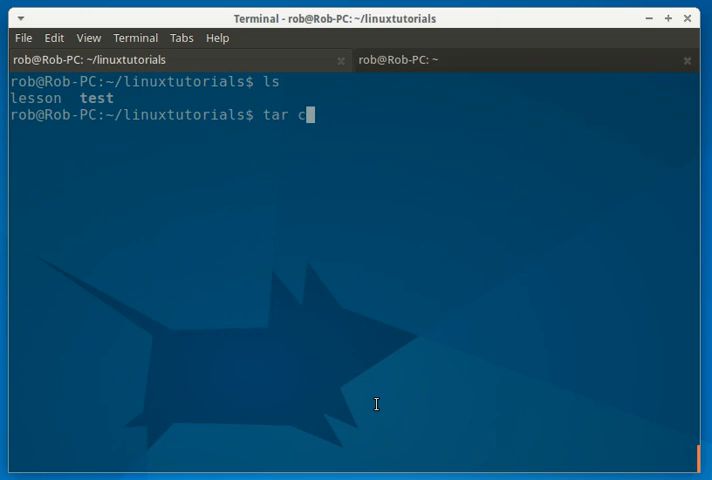
text(v)
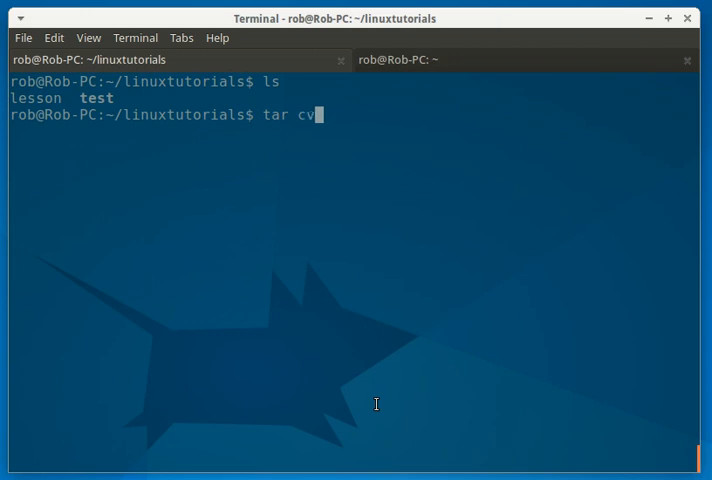
text(f)
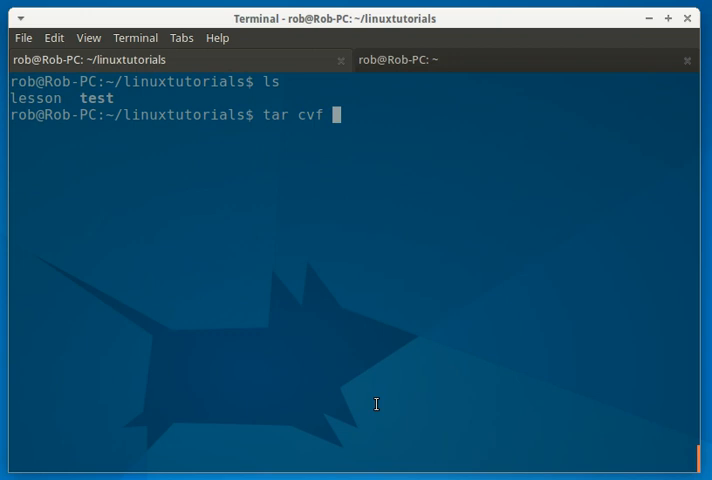
text(test.tar)
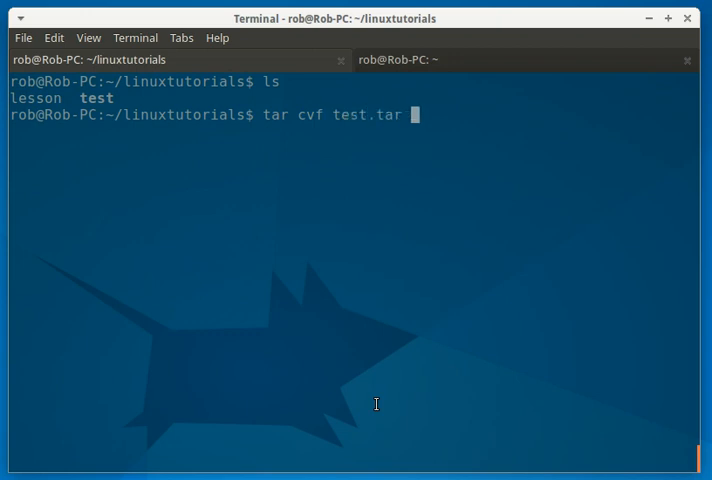
text(.)
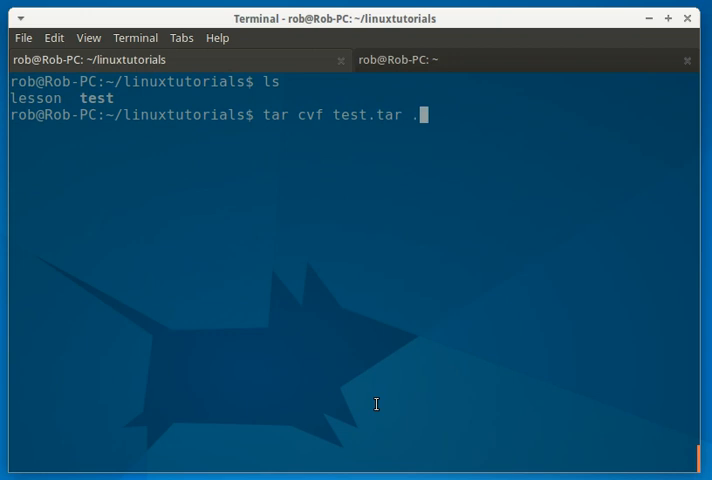
text(/)
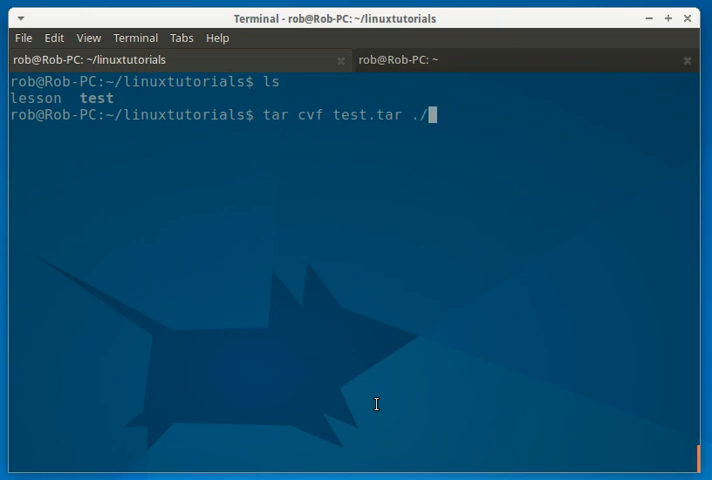
key(BackSpace)
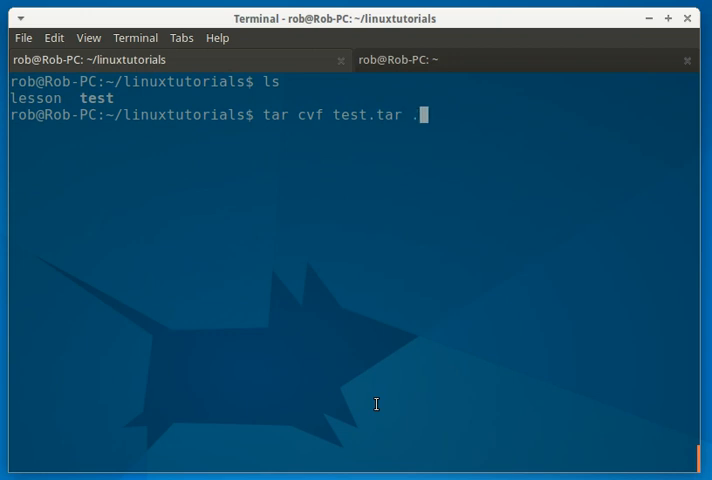
text(/)
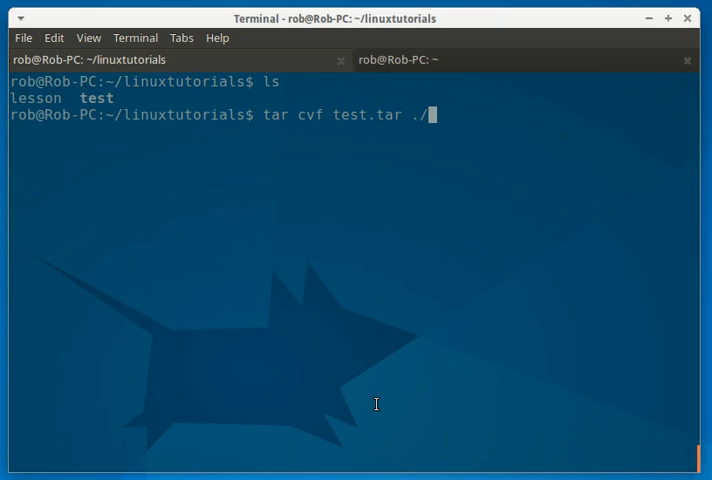
text(test/)
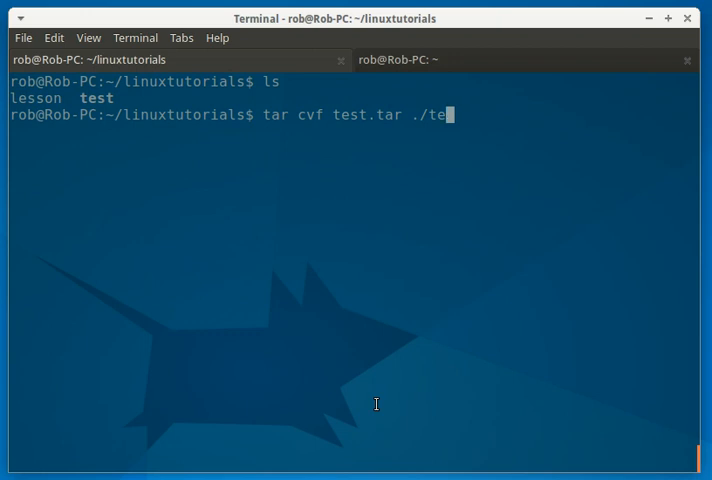
text(st/)
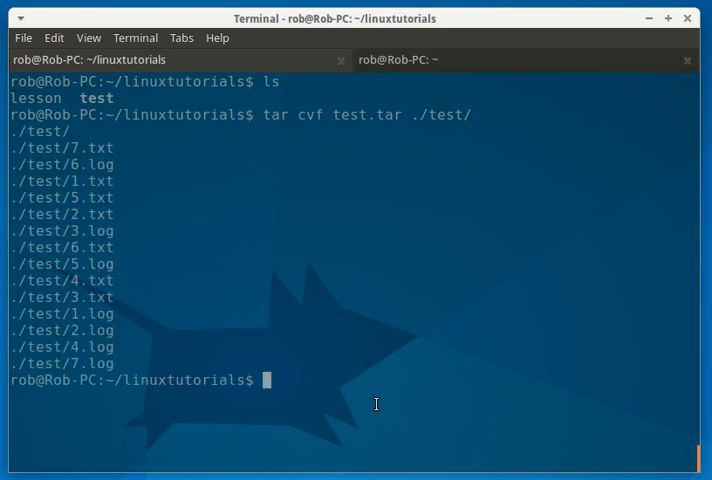
text(ls)
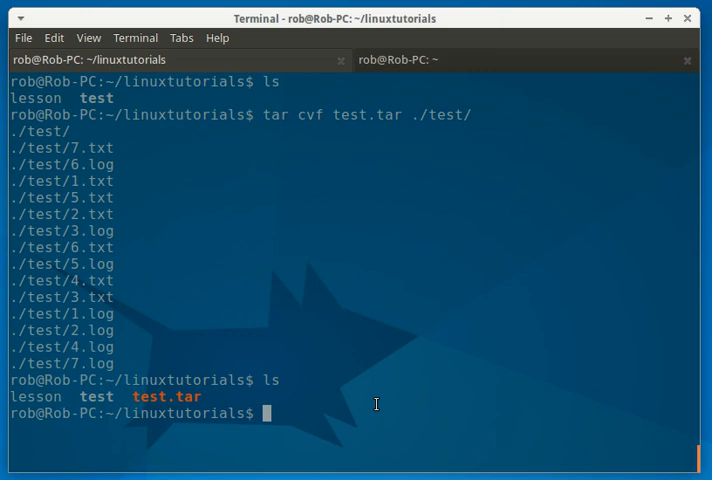
Step: Create the gzip-compressed archive test.tgz with 'tar zcvf test.tgz ./test/'
text(tar cvf test.tar ./test/)
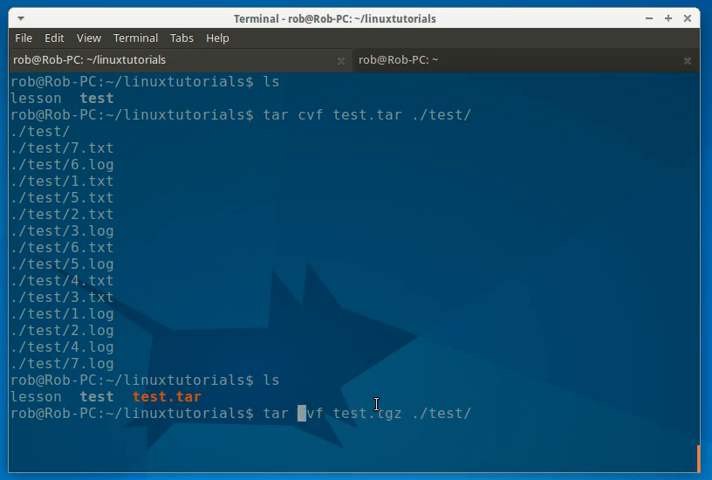
text(z)
text(ls)
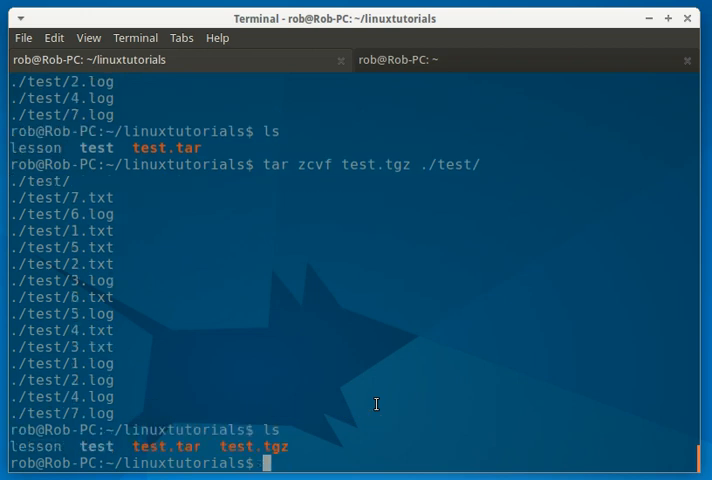
text(tar zcvf test.tgz /test/)
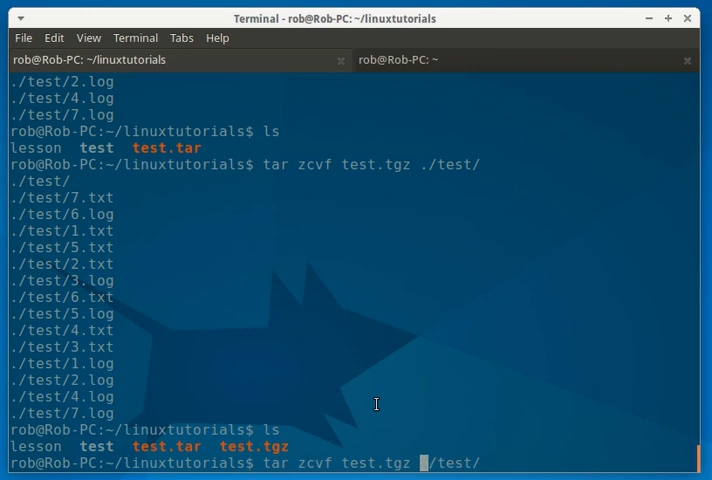
Step: Rerun the compression command with the archive name test.tar.gz
text(test.tar)
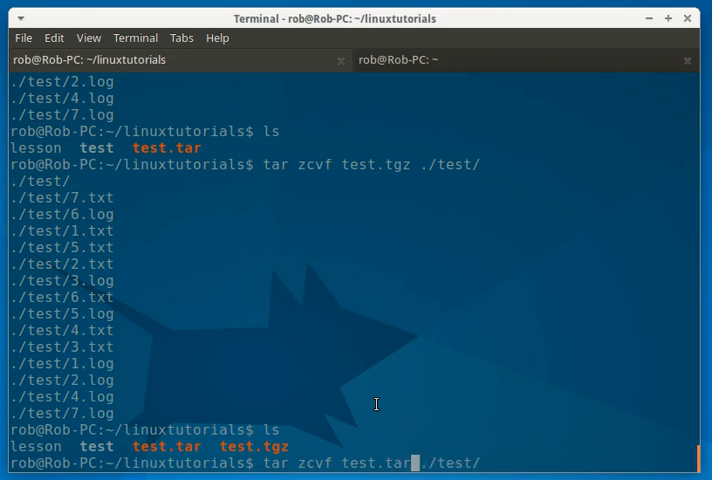
text(gz)
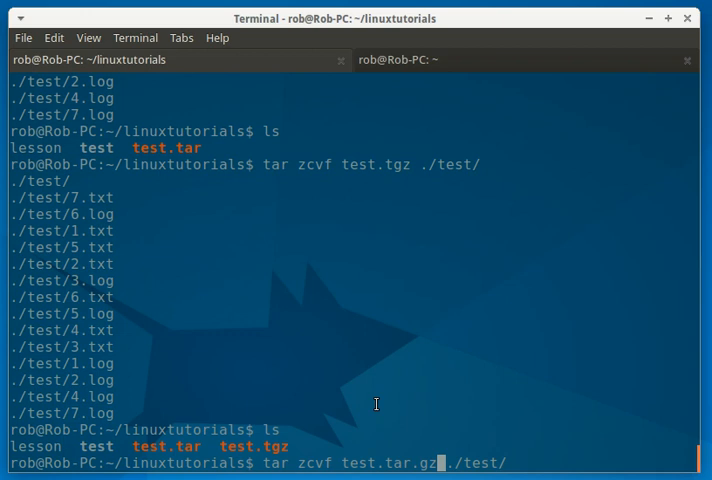
key(Return)
text(ls -l)
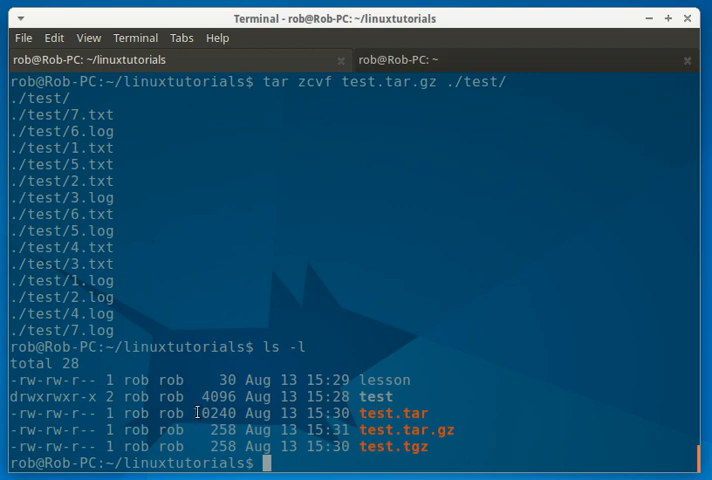
Step: Highlight the 258-byte archive size and begin renaming test with mv
double_click(205, 413)
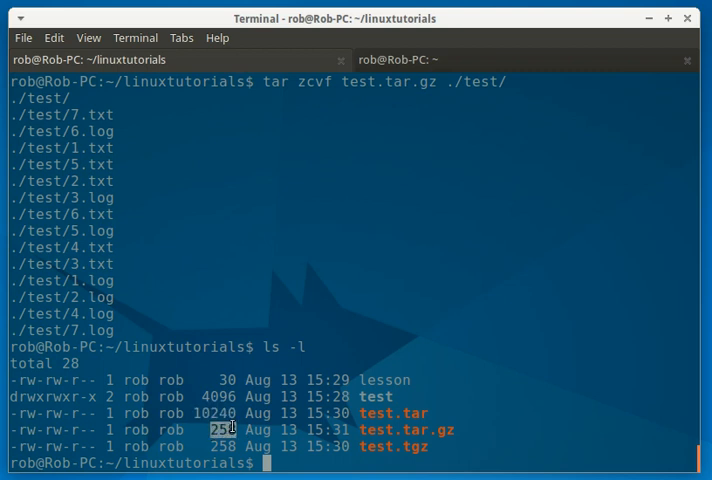
mouse_move(507, 397)
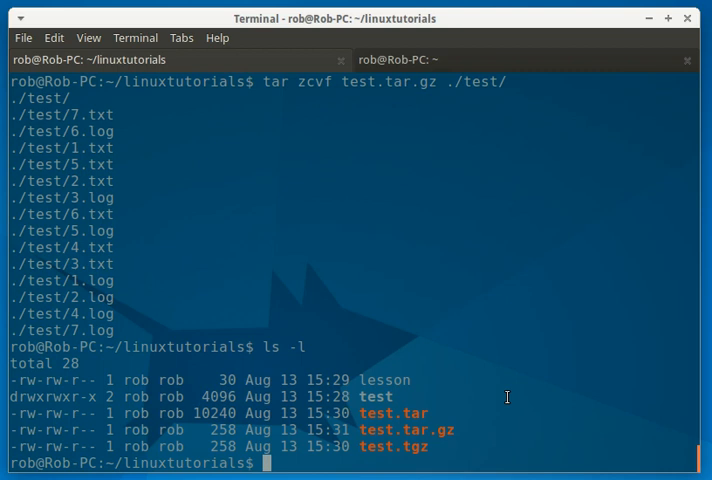
text(mv test test.orig)
text(ls)
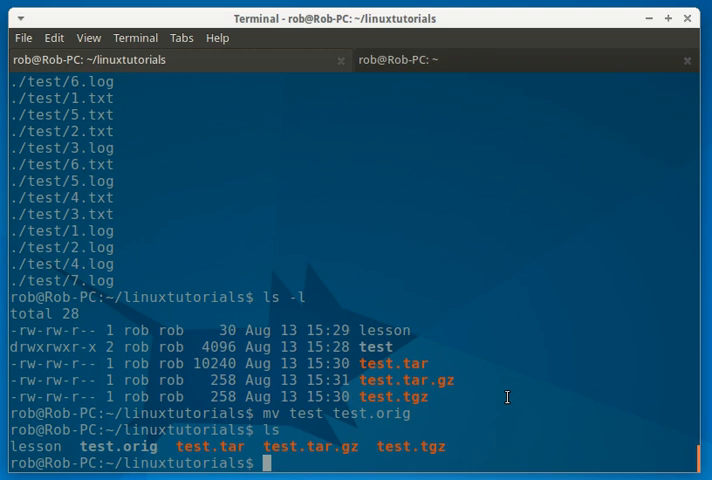
Step: Extract test.tar with 'tar xvf test.tar' to recreate the test directory
text(tar)
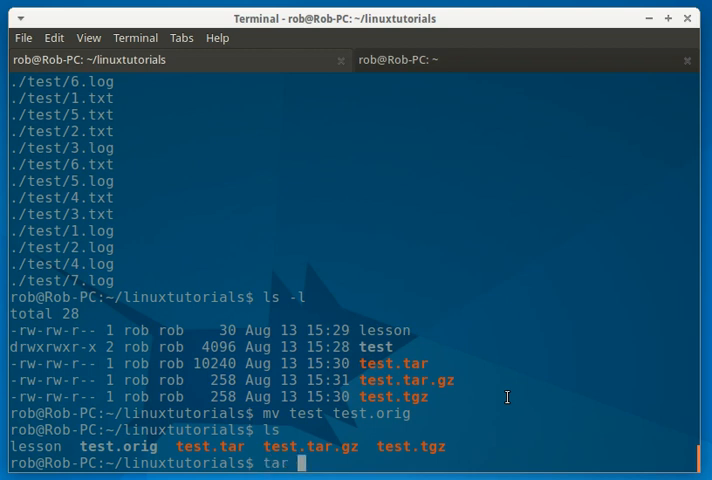
text(x)
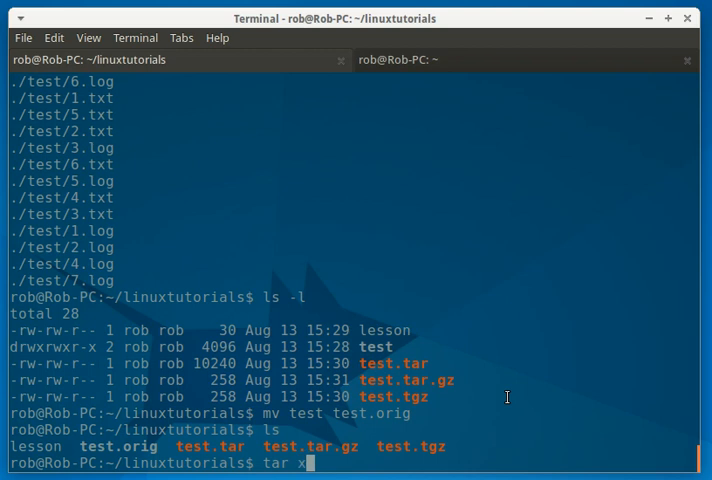
text(v)
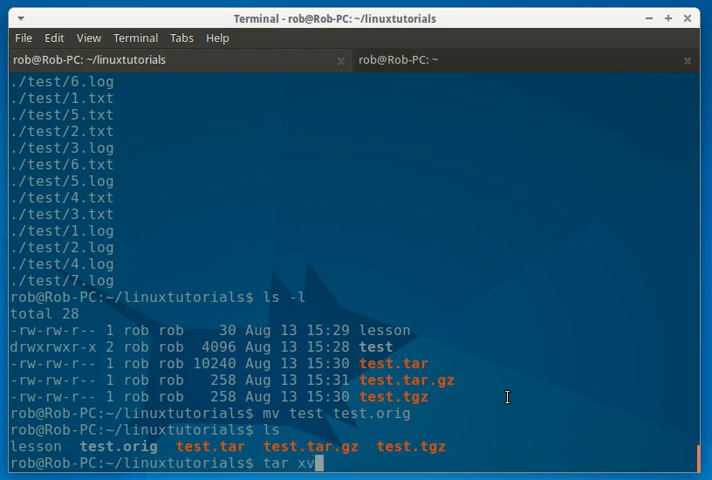
text(f)
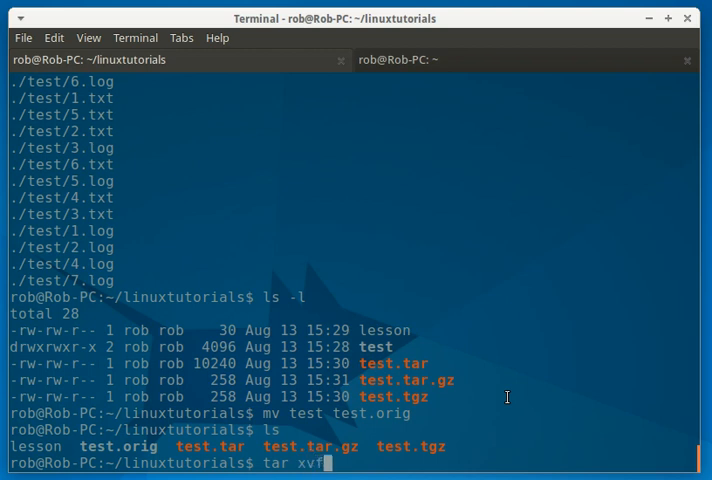
text(test.tar)
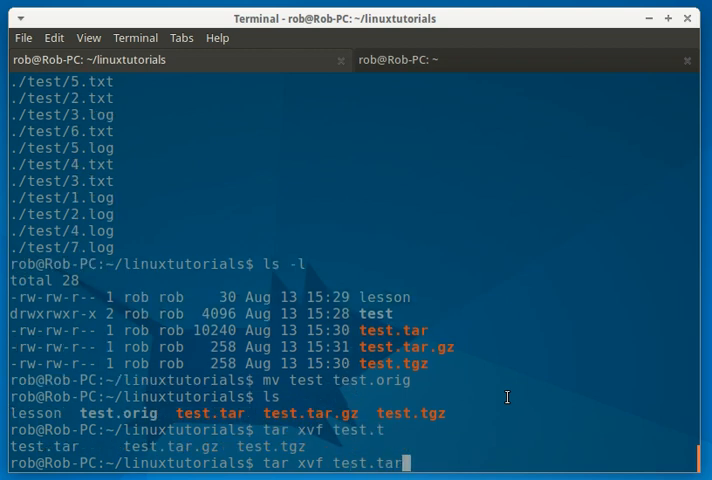
key(Return)
text(ls)
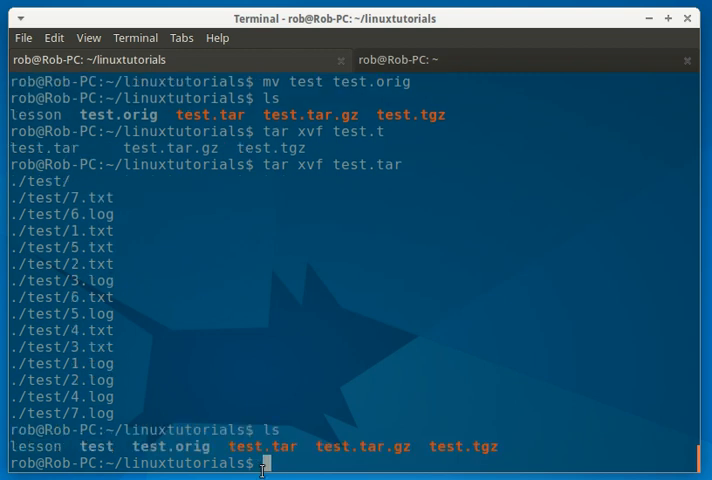
double_click(263, 446)
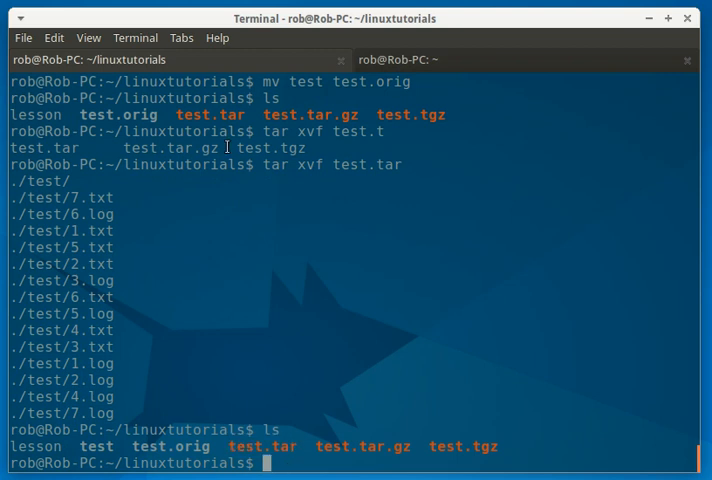
mouse_move(92, 455)
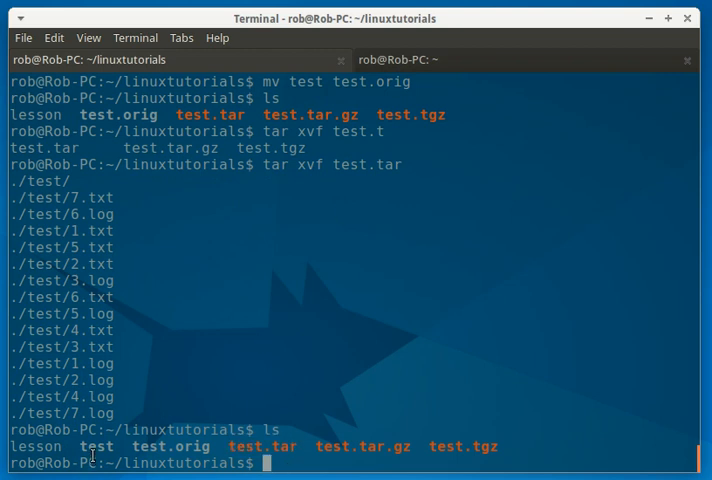
mouse_move(266, 378)
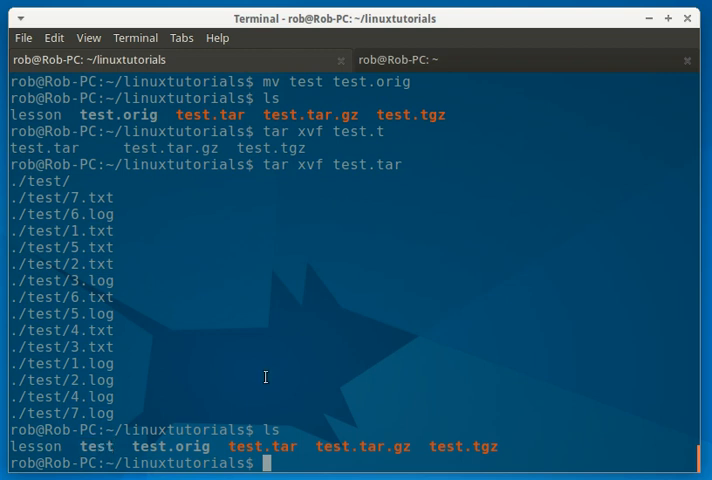
text(cd)
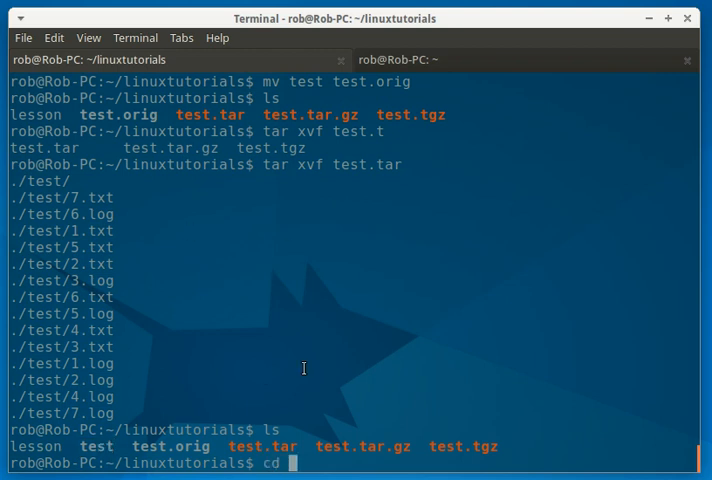